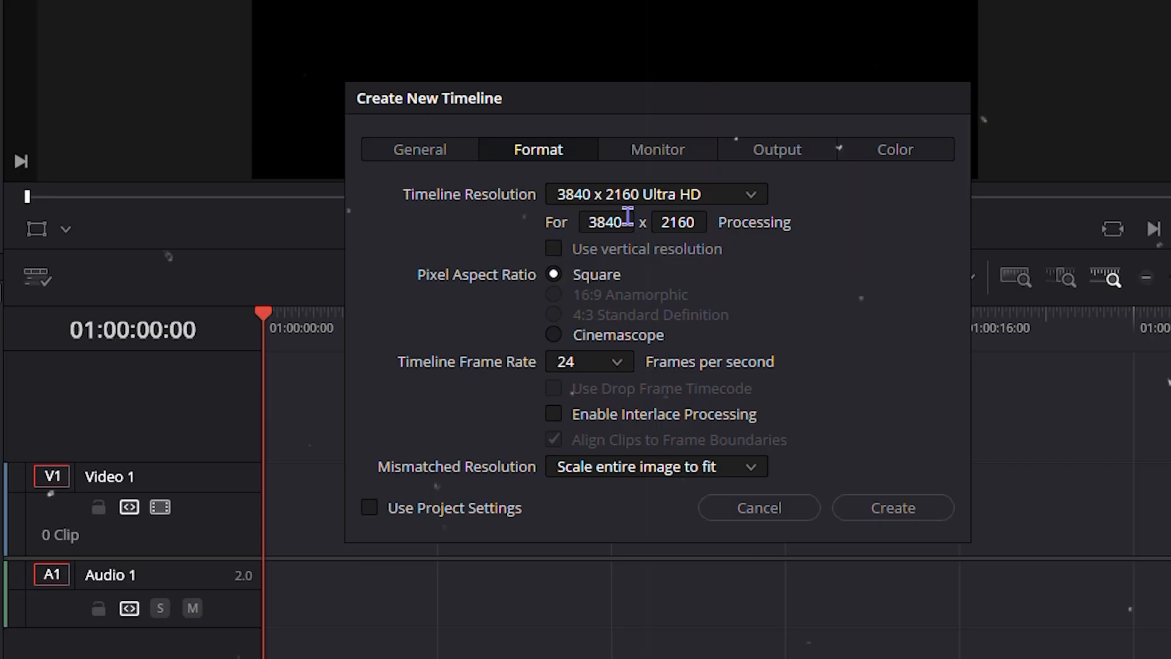
Step: Cancel the Create New Timeline dialog to return to the empty Timeline 1
click(892, 508)
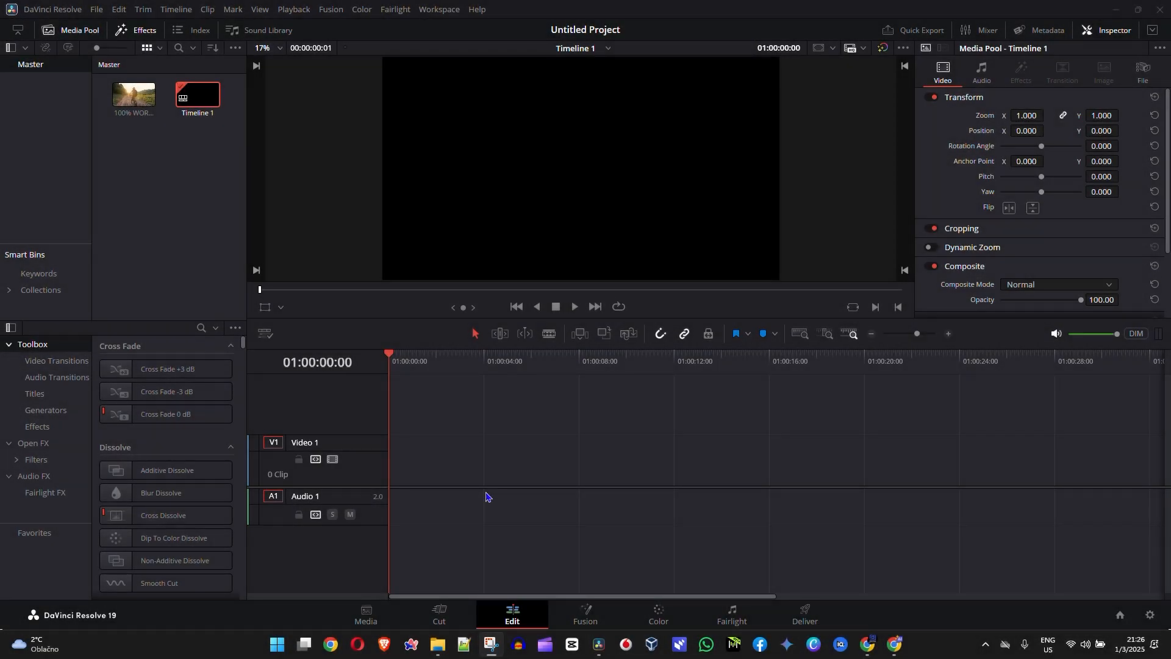
mouse_move(522, 466)
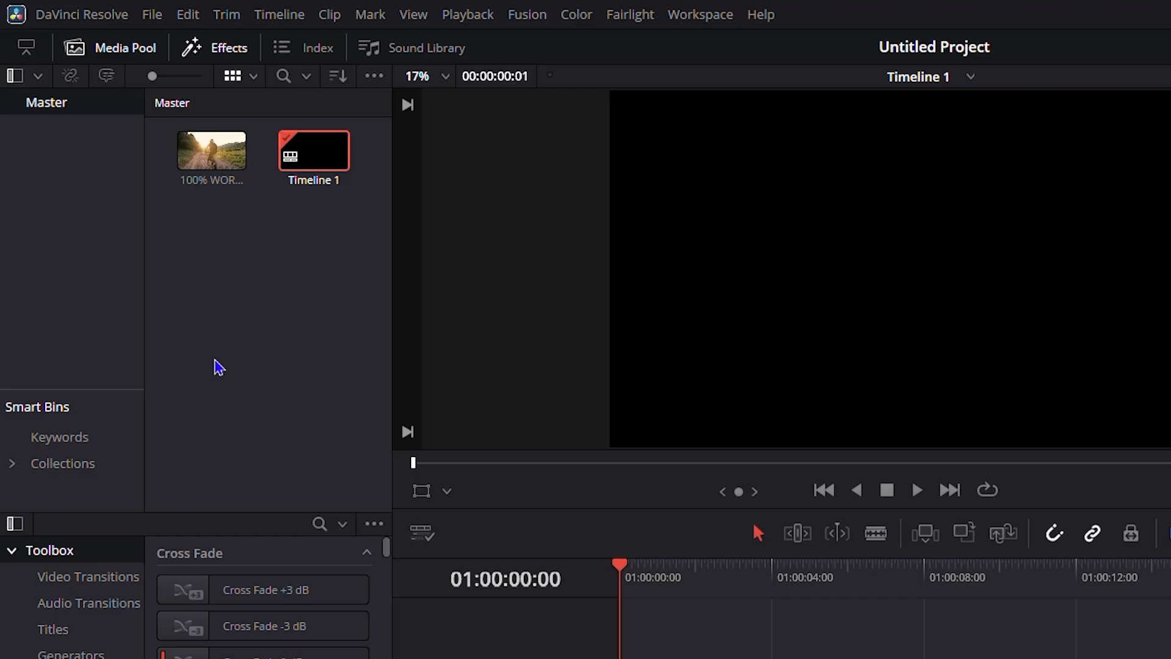
mouse_move(230, 335)
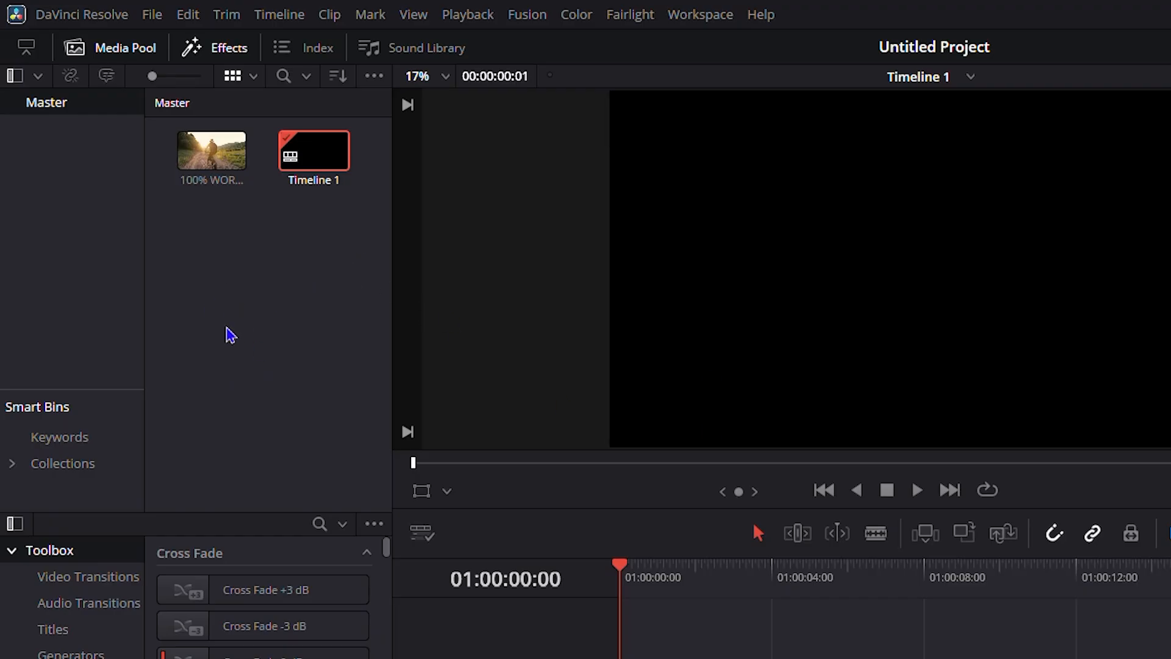
mouse_move(220, 310)
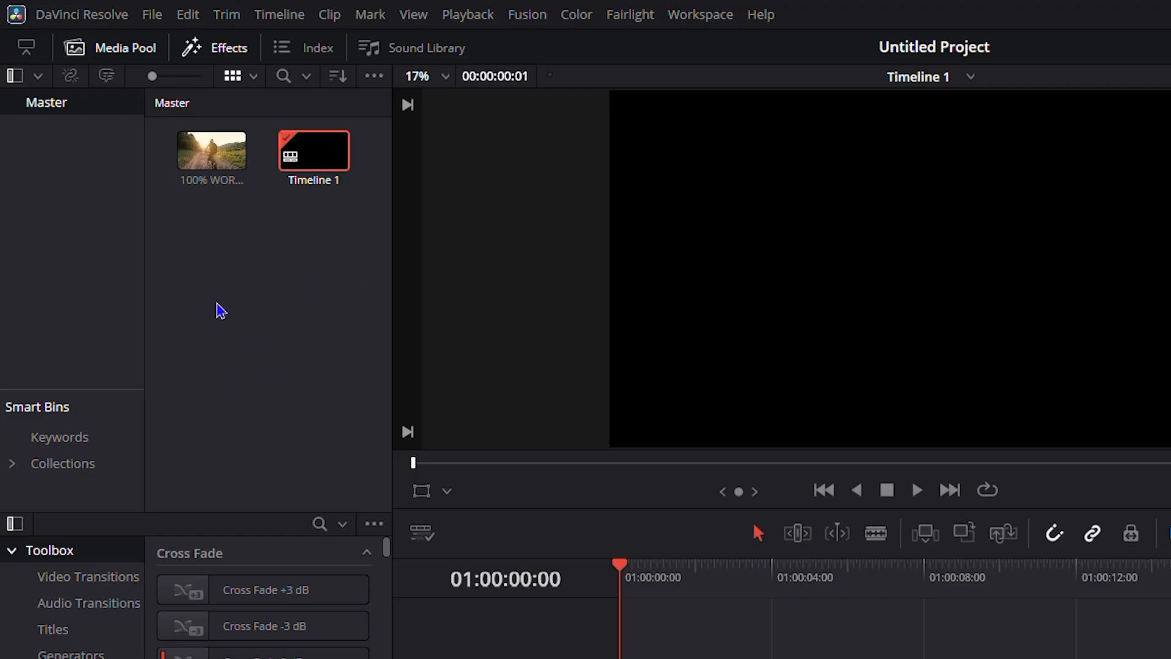
Step: Start a new timeline from the Media Pool's Timelines > Create New Timeline menu
right_click(217, 310)
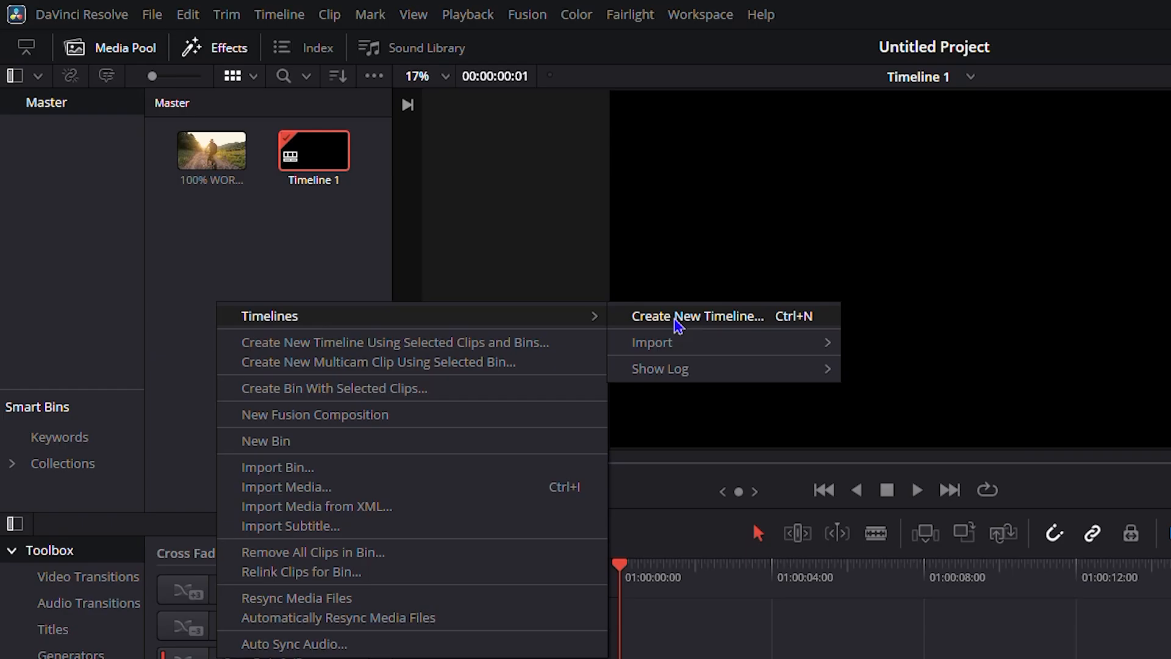
click(694, 315)
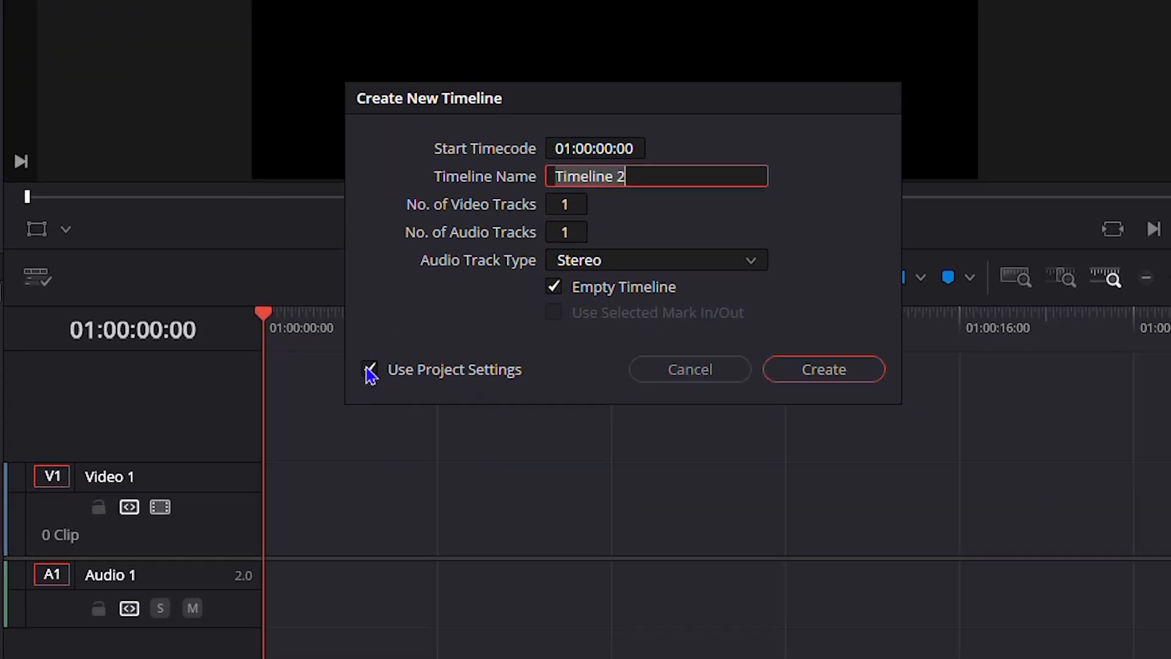
Step: Disable Use Project Settings and show the timeline's Format options
click(370, 370)
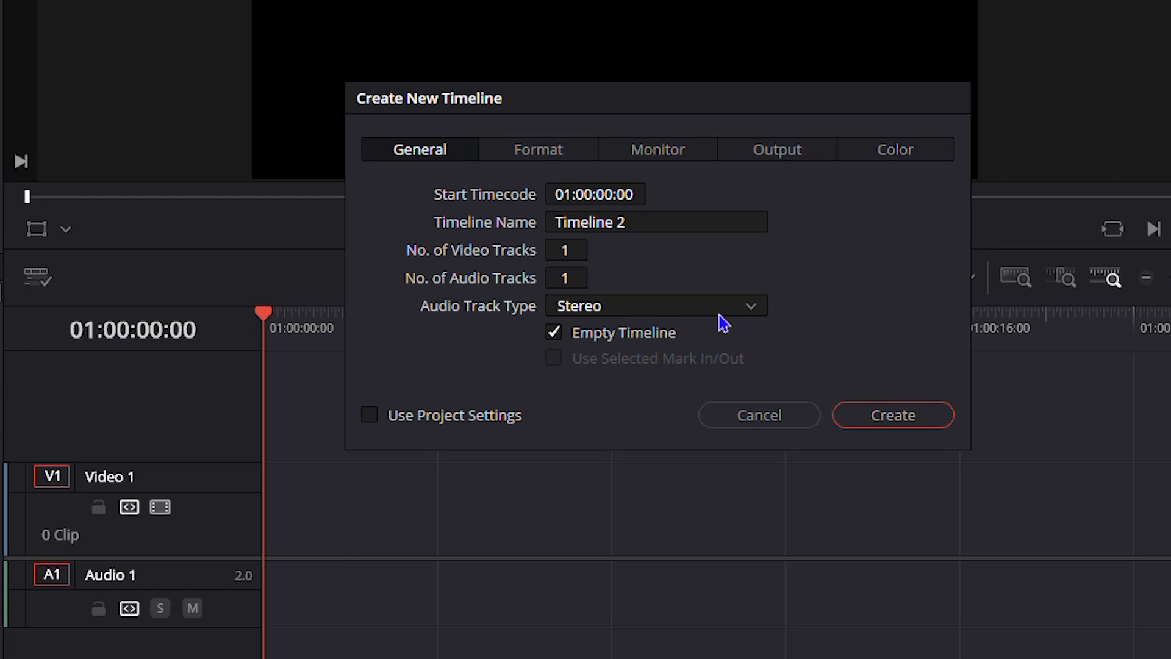
click(537, 150)
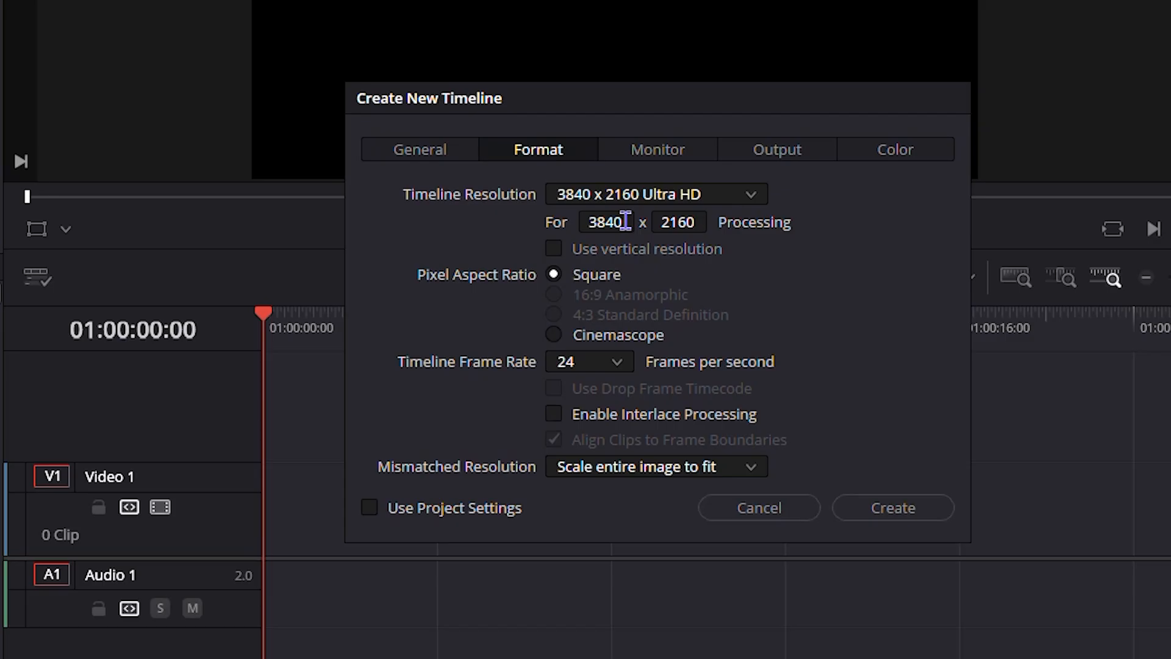
Step: Create Timeline 2 at vertical 1080 x 1920 resolution
click(603, 222)
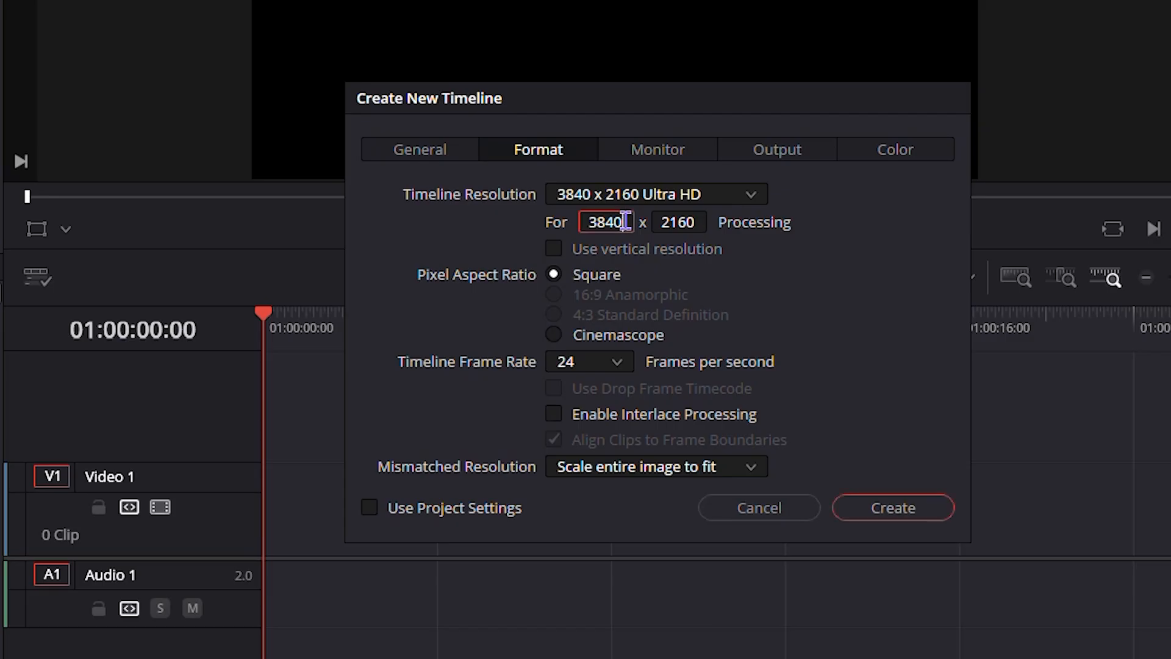
text(1080)
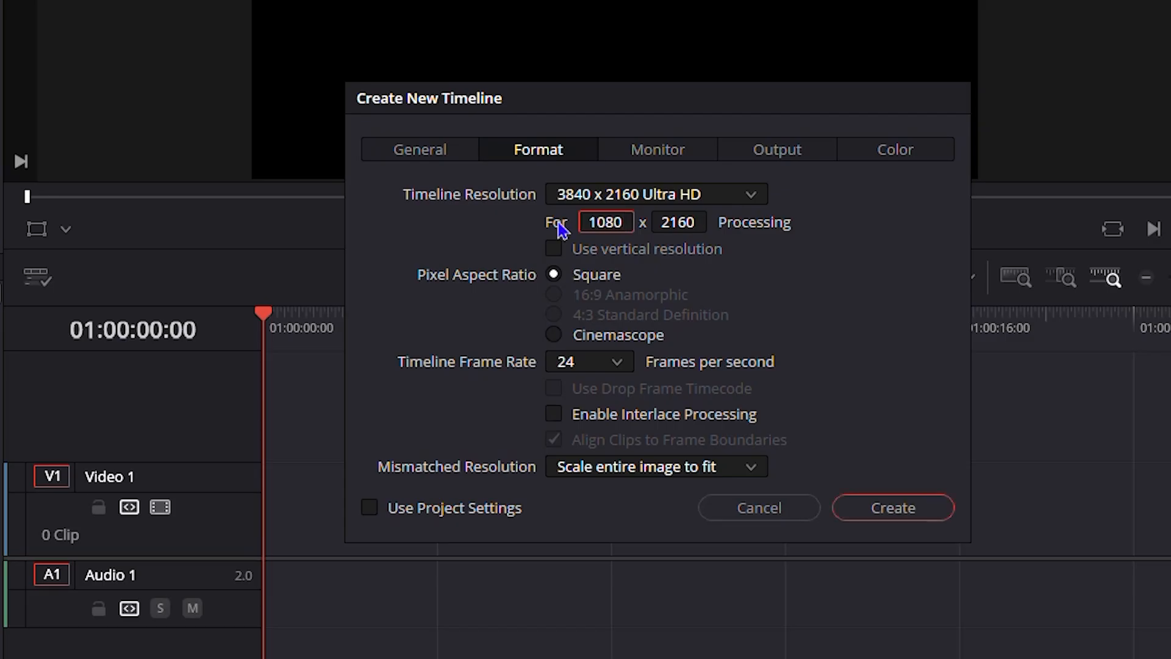
click(554, 249)
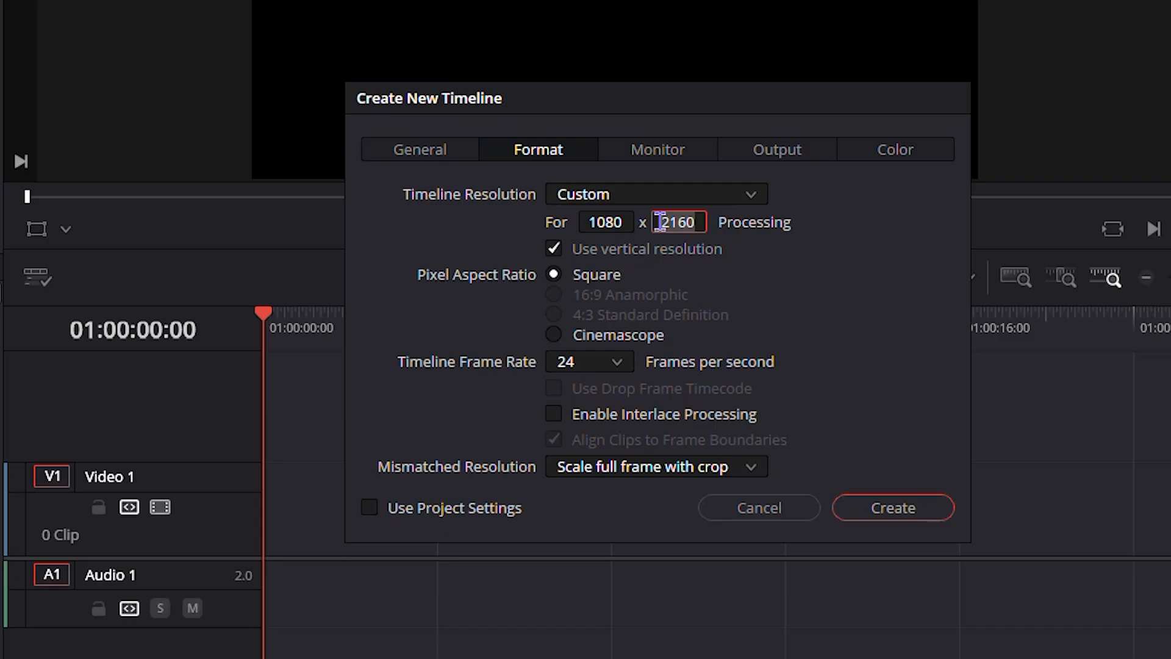
text(19)
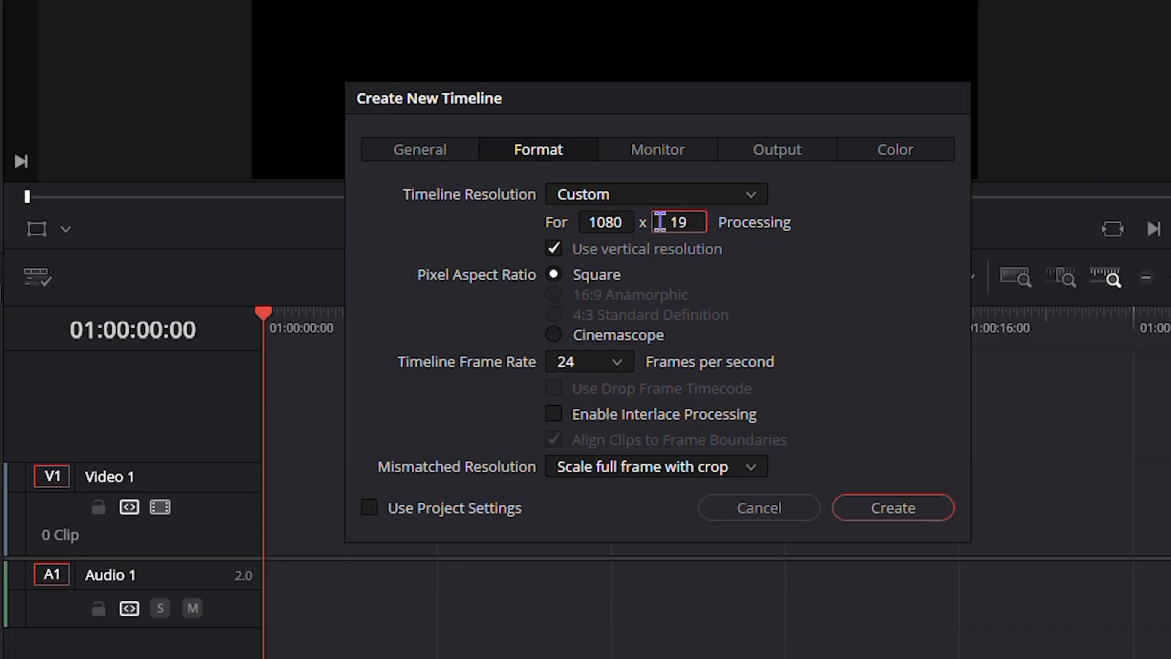
text(1920)
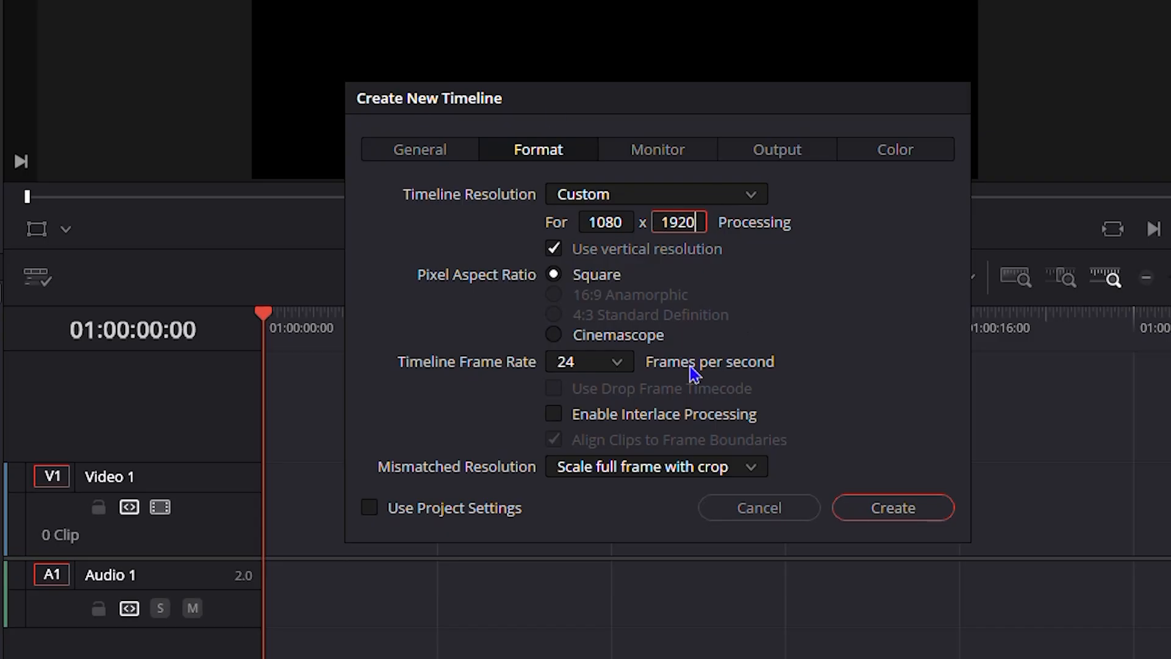
click(892, 508)
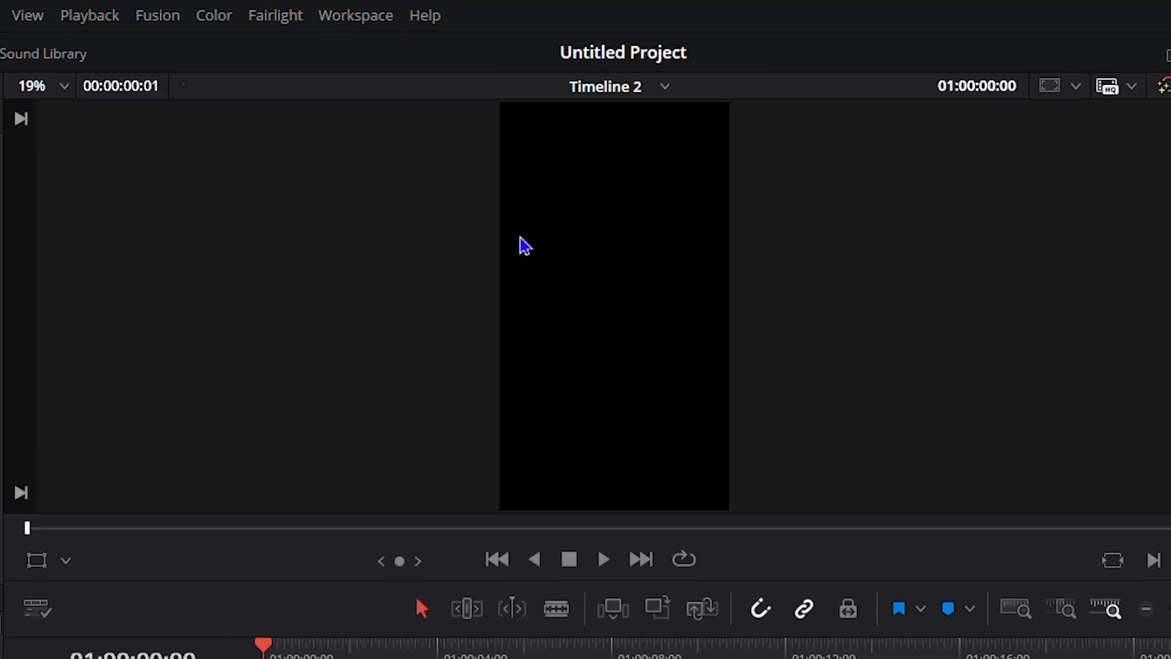
mouse_move(612, 230)
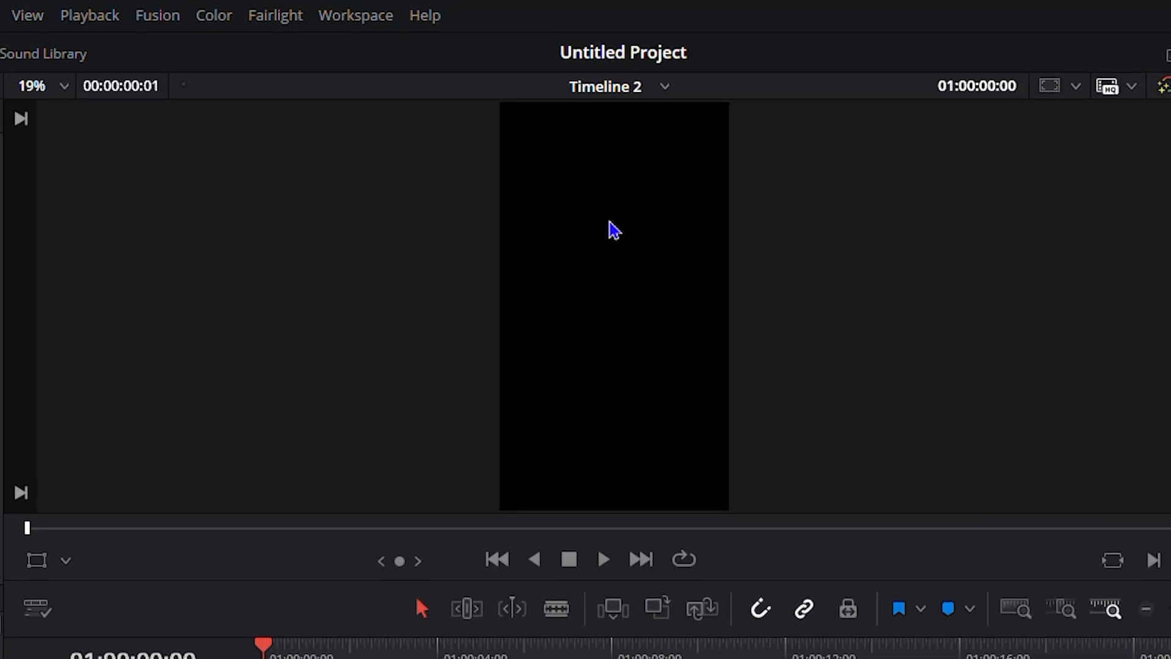
mouse_move(628, 347)
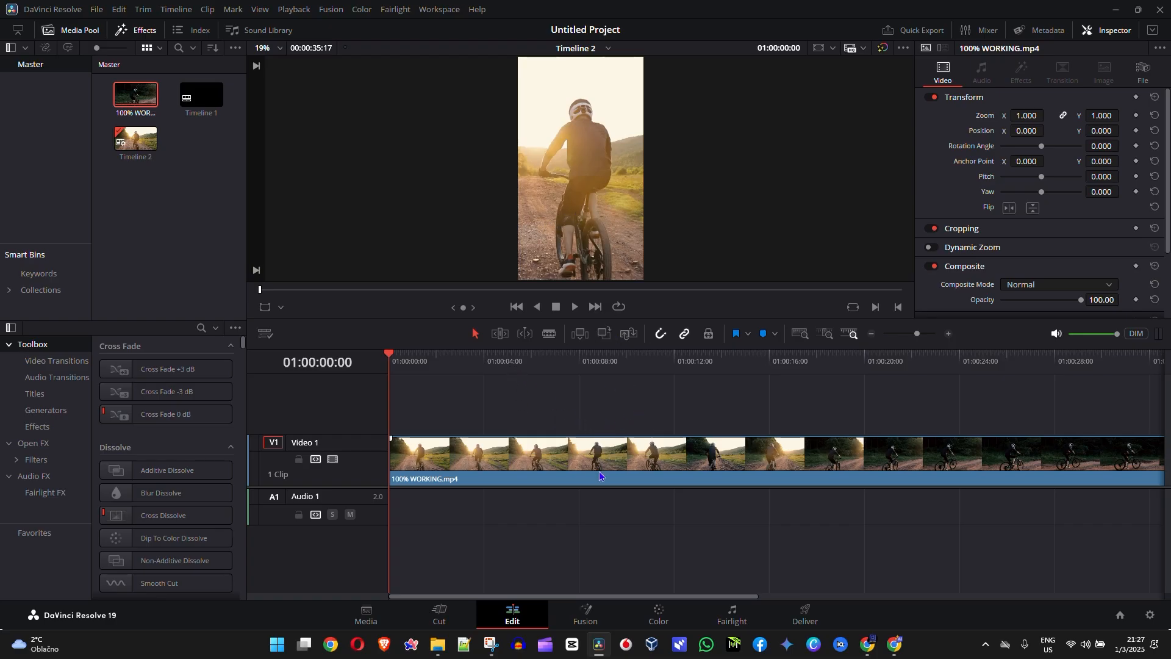
mouse_move(381, 356)
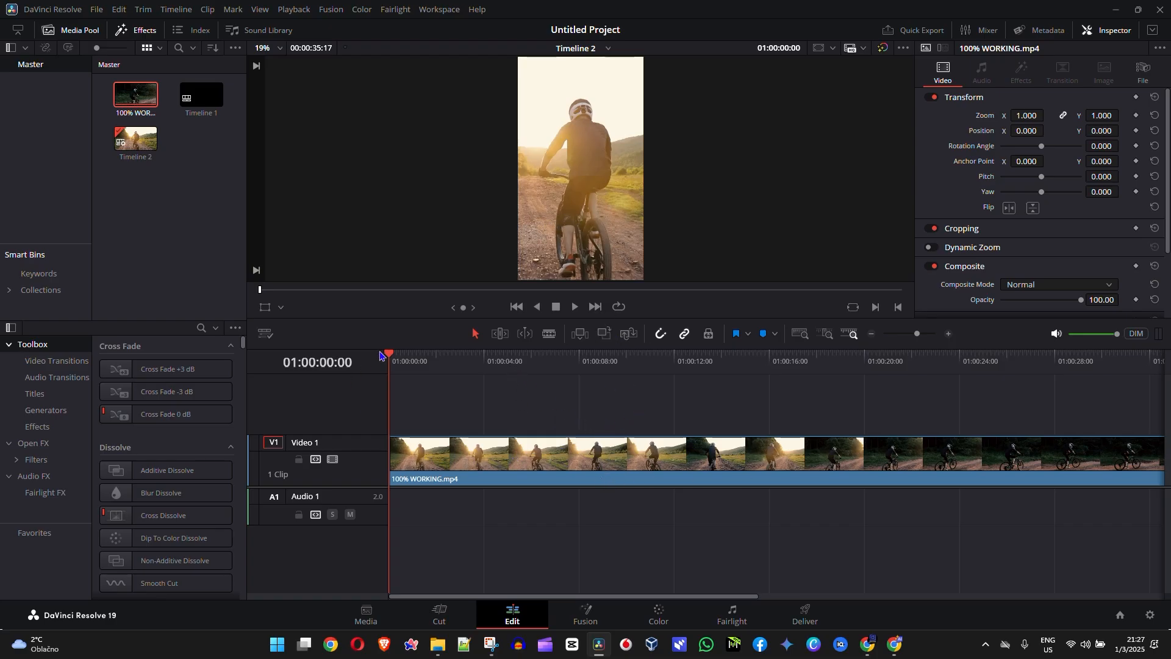
mouse_move(446, 366)
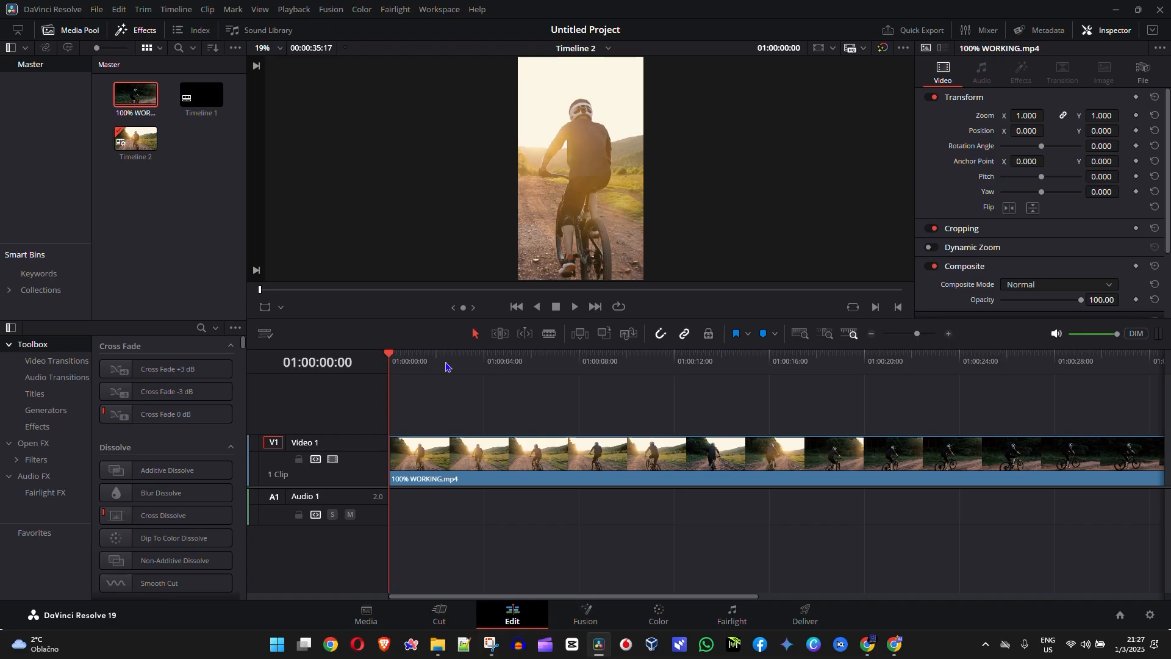